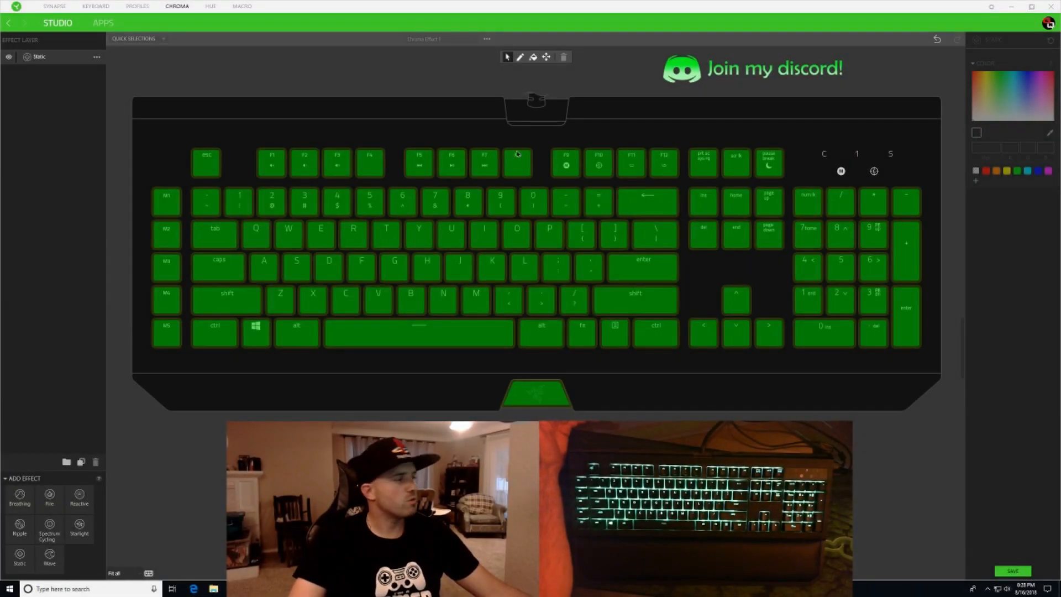
mouse_move(559, 182)
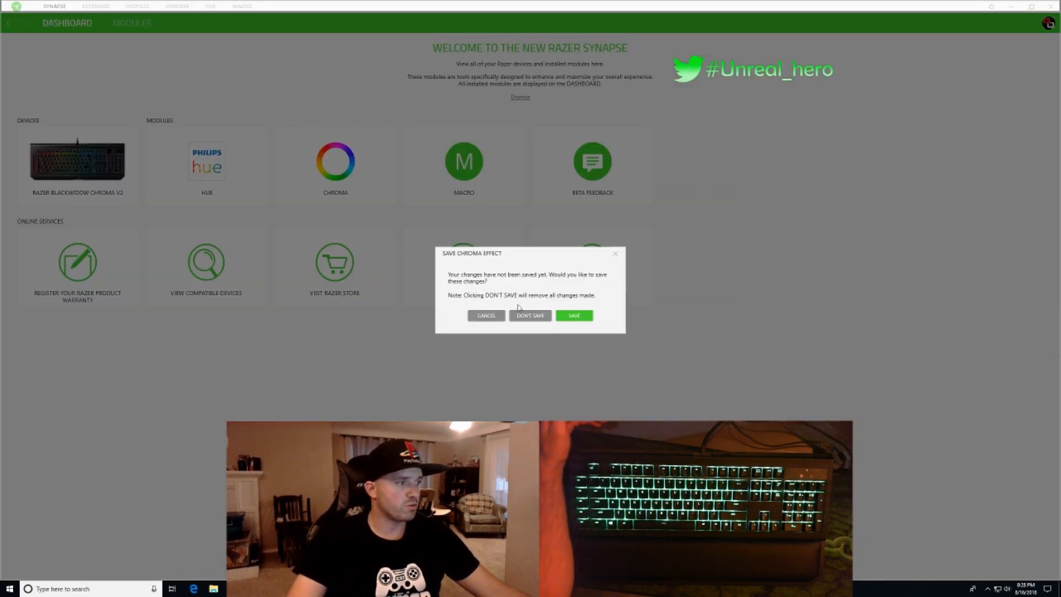
Answer the Save Chroma Effect prompt and return to the Synapse dashboard
click(530, 315)
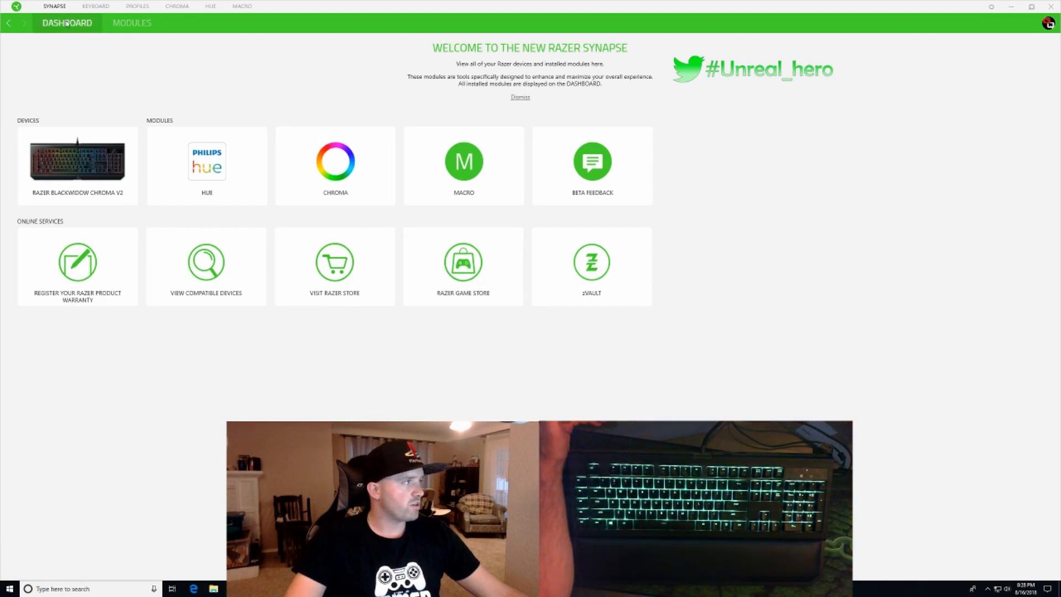
mouse_move(961, 129)
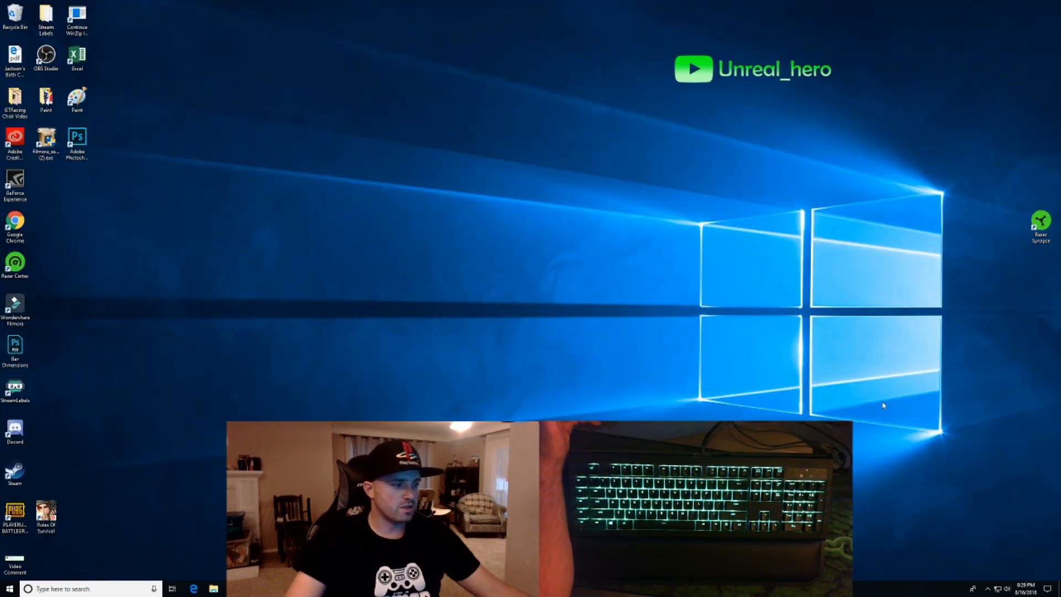
mouse_move(778, 331)
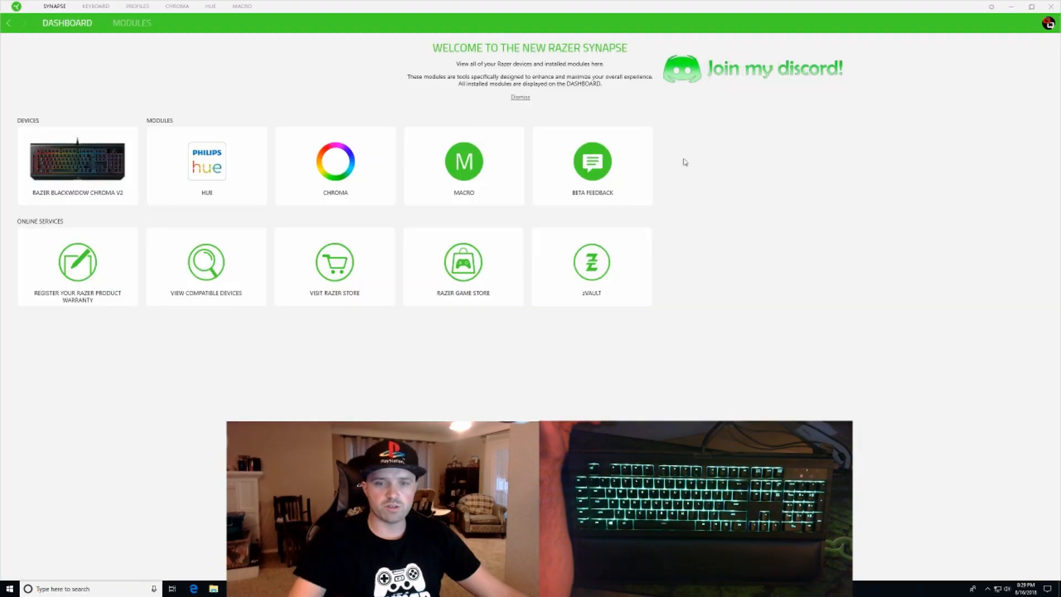
mouse_move(631, 152)
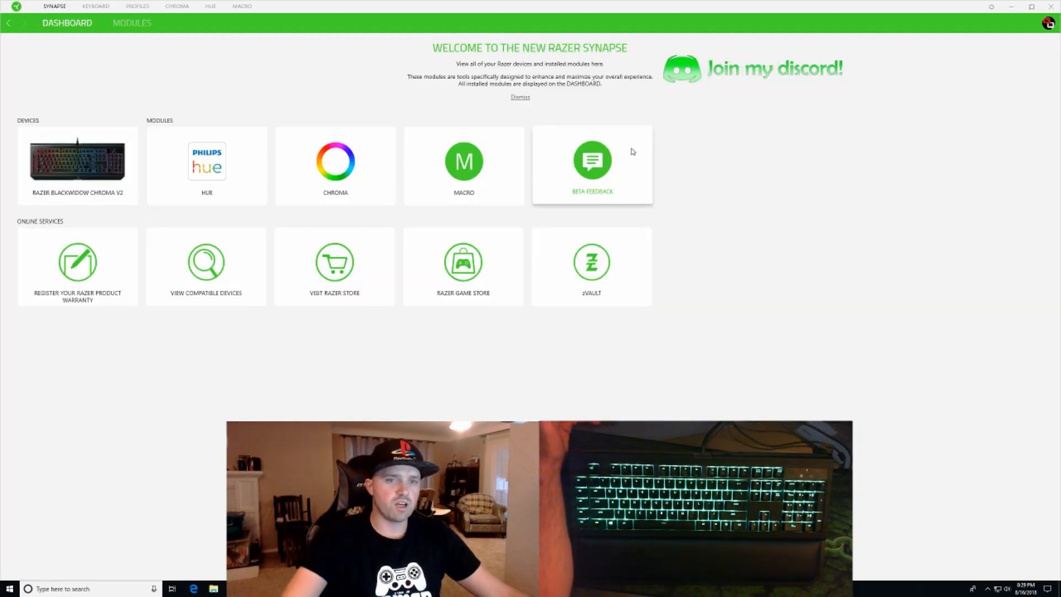
mouse_move(148, 68)
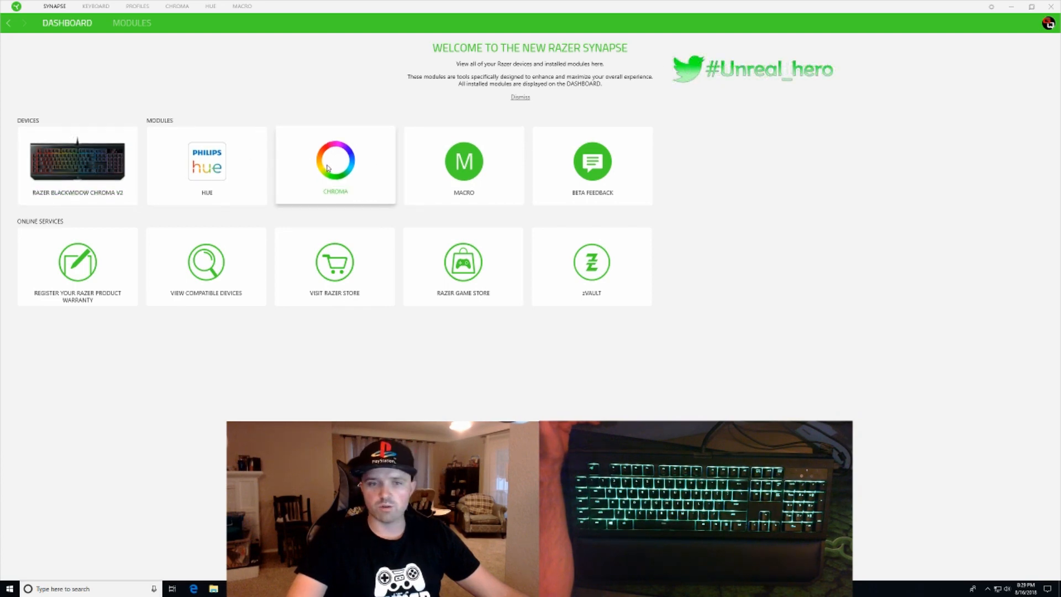
Open the Chroma module tile to show the BlackWidow's static green effect
click(334, 163)
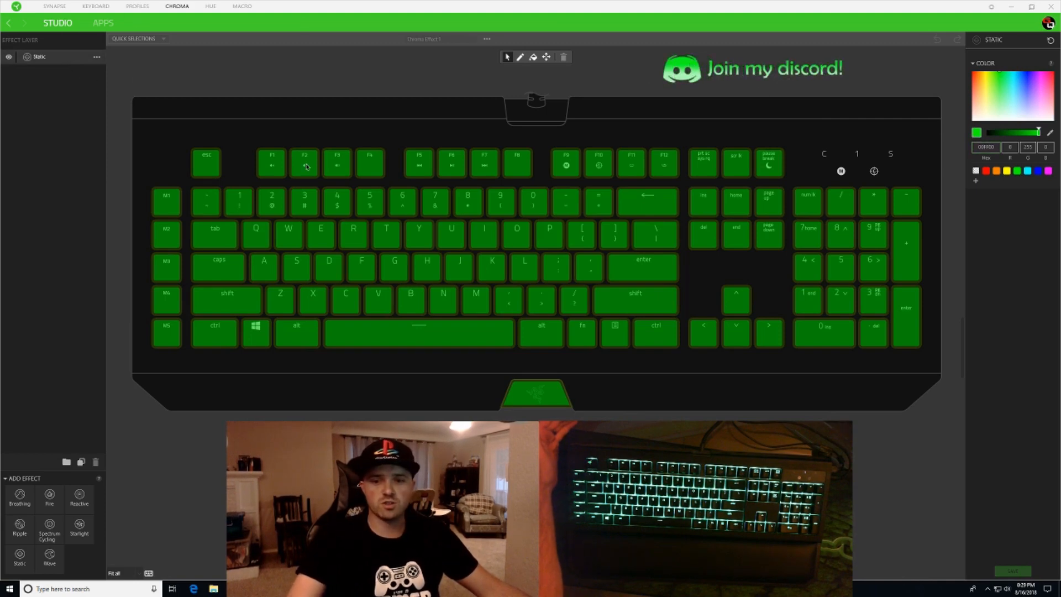
mouse_move(304, 164)
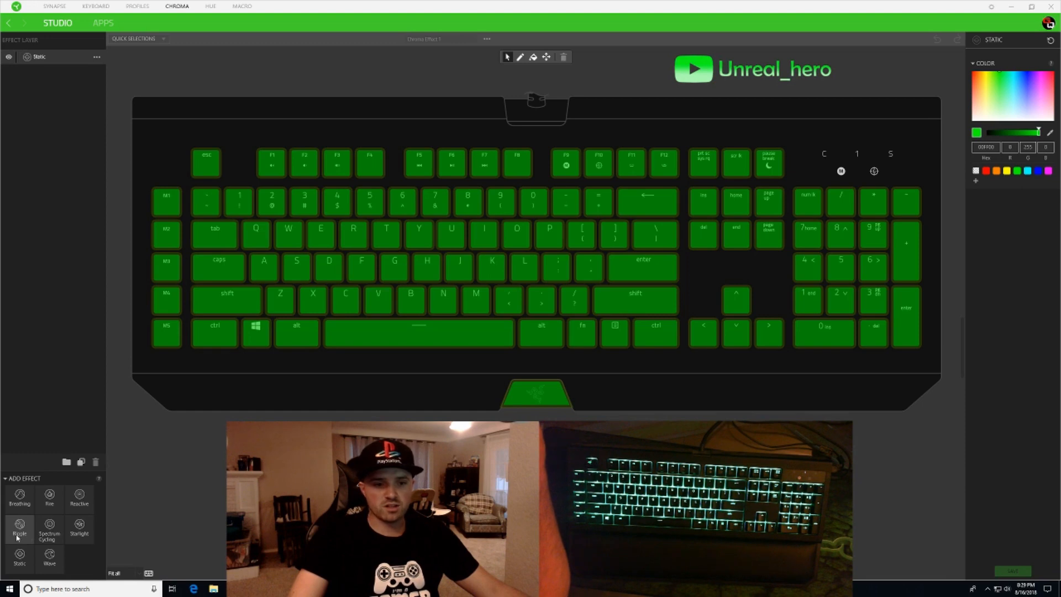
Add a Ripple layer above the static layer and expand its Color options
click(19, 529)
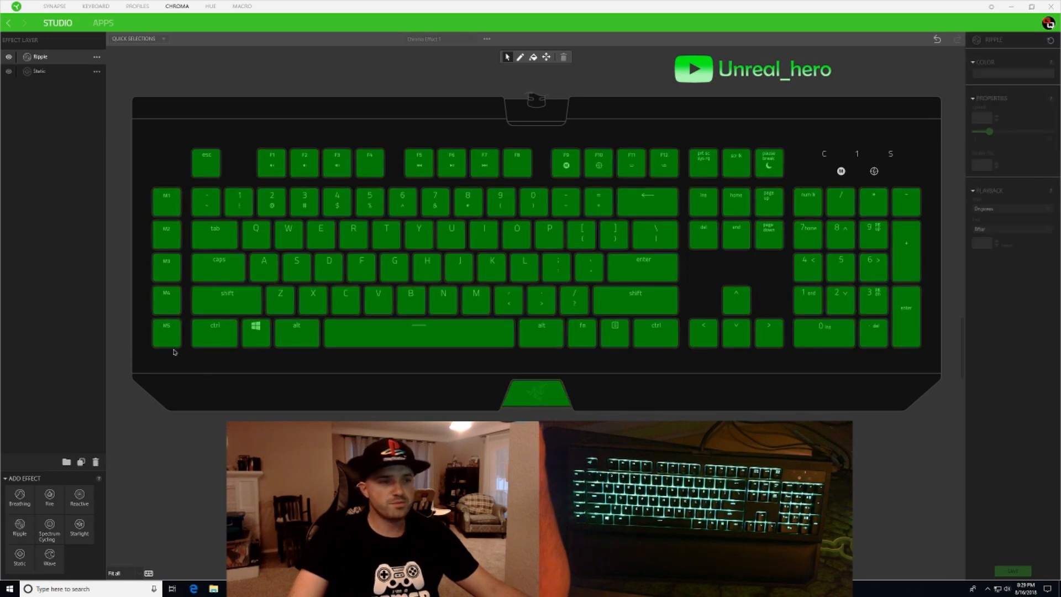
mouse_move(52, 82)
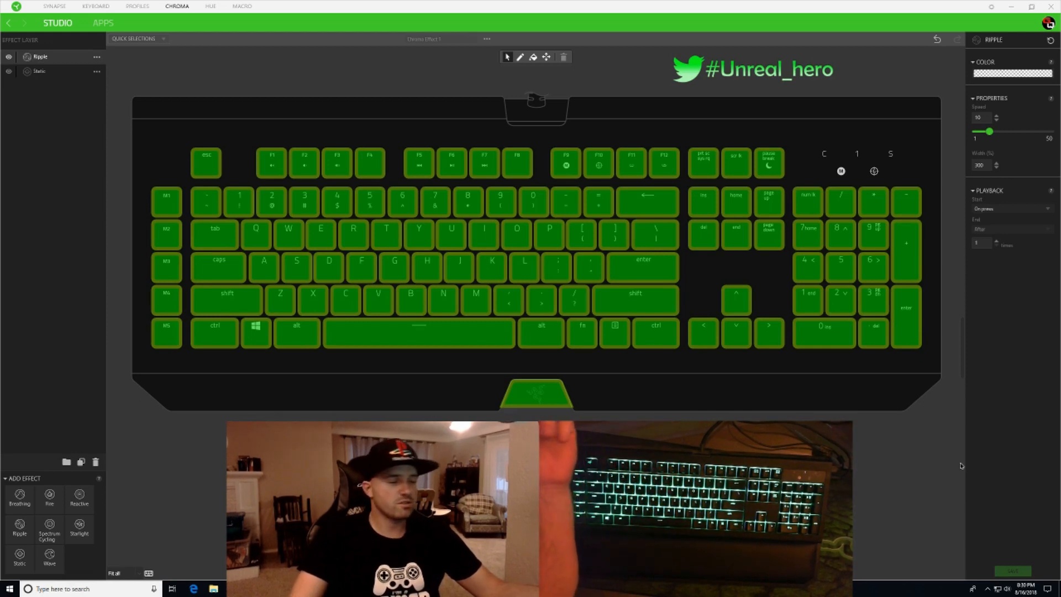
mouse_move(236, 172)
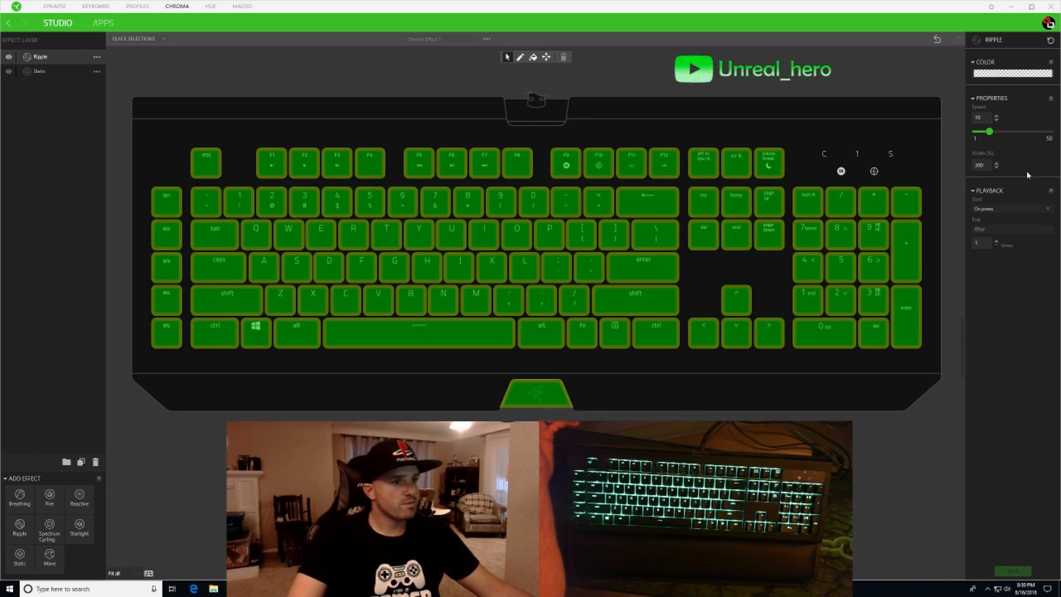
click(1012, 72)
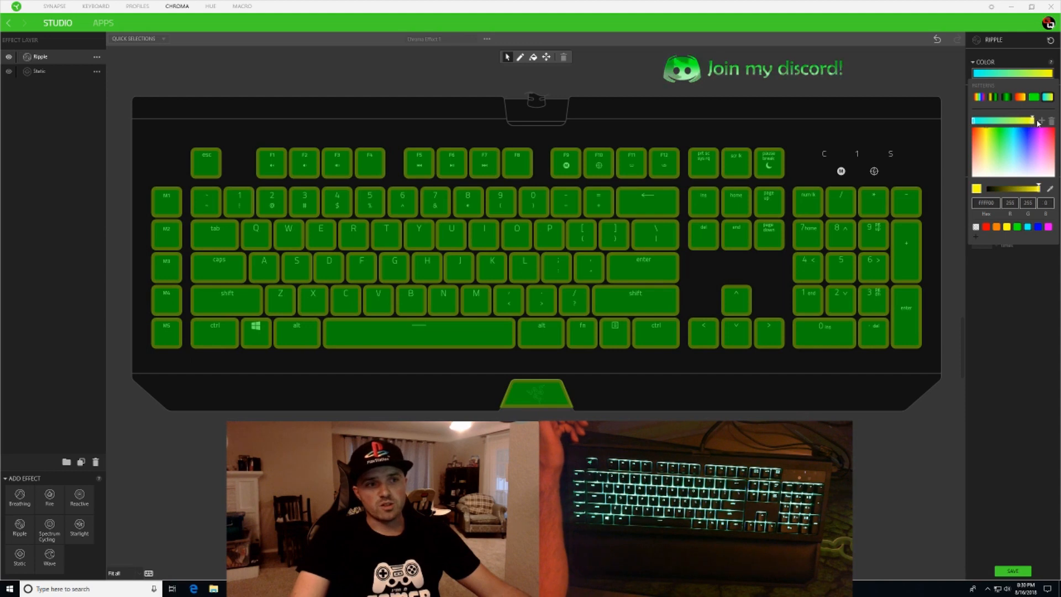
Make the ripple blue and open its playback start options
click(1027, 226)
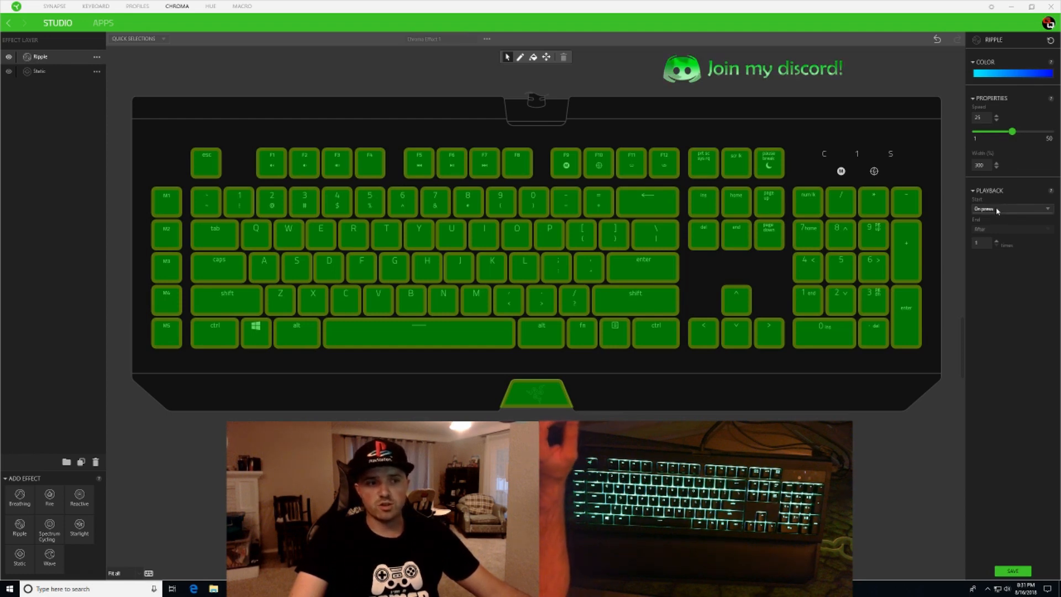
click(1008, 208)
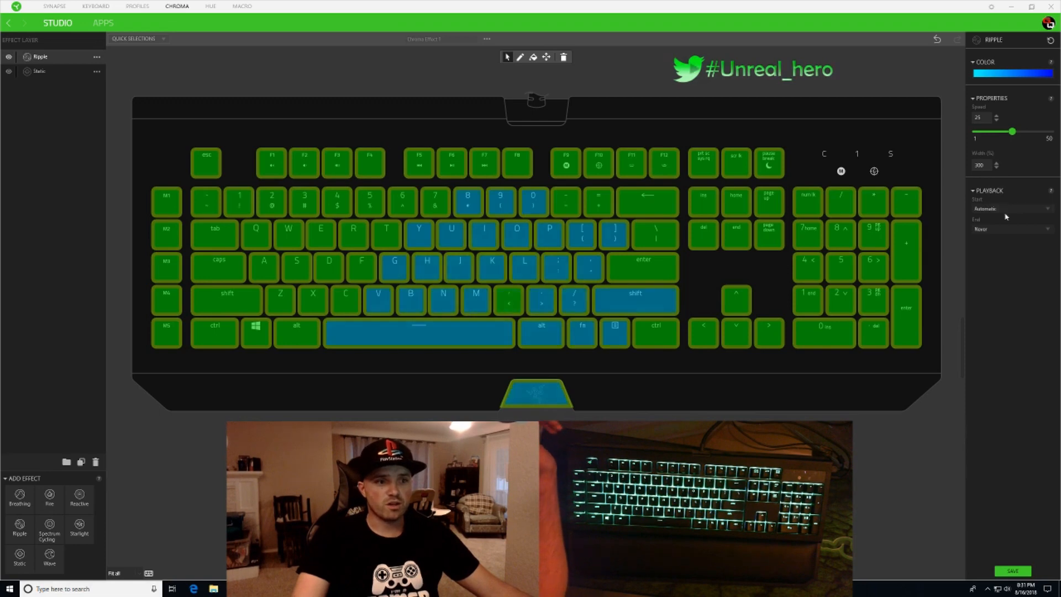
Set the ripple to start On press and add a Reactive layer on top
click(1008, 208)
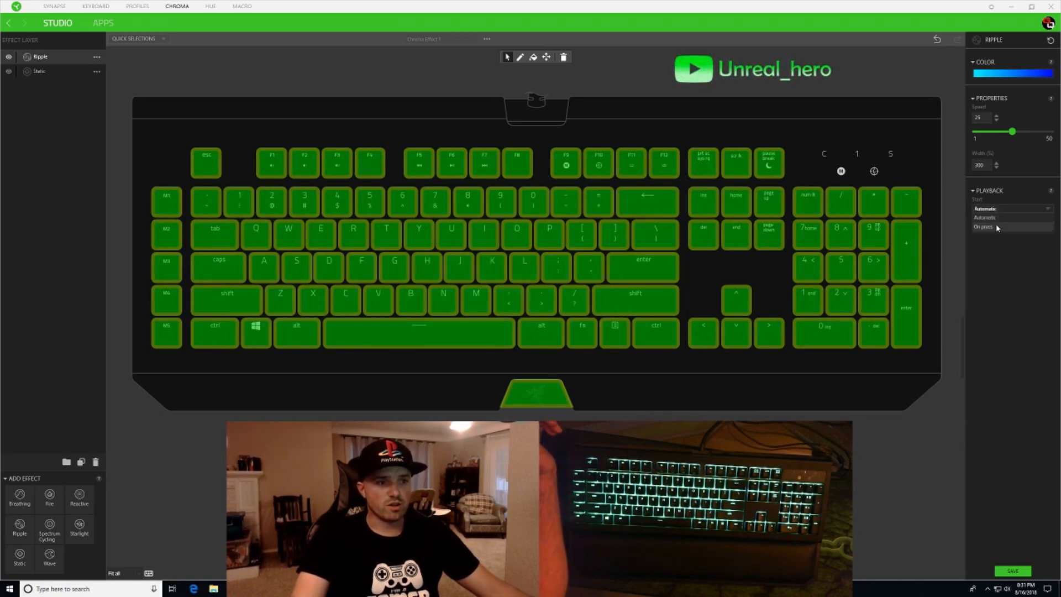
click(984, 225)
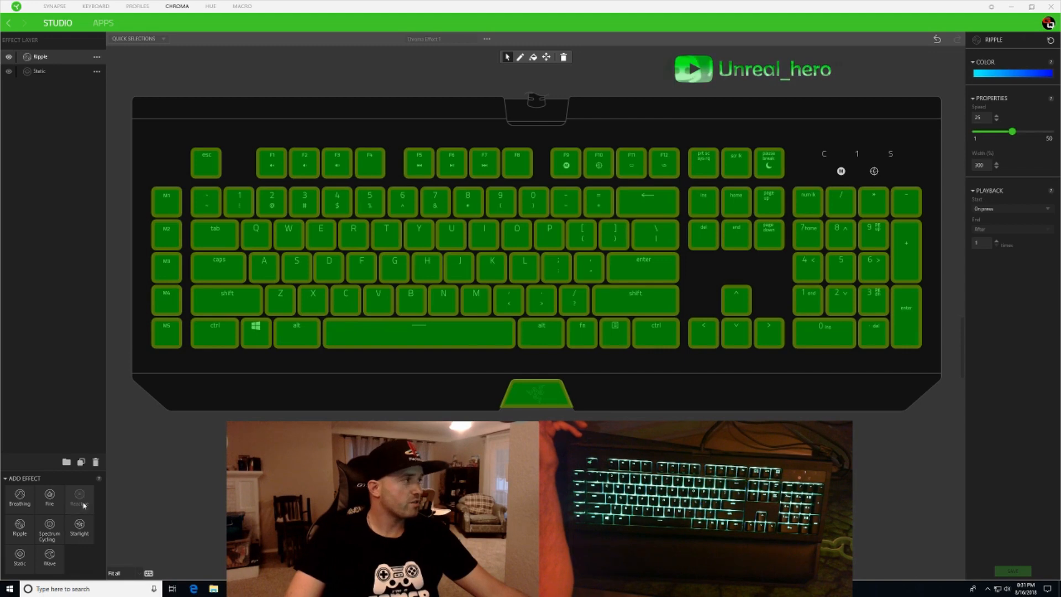
click(78, 500)
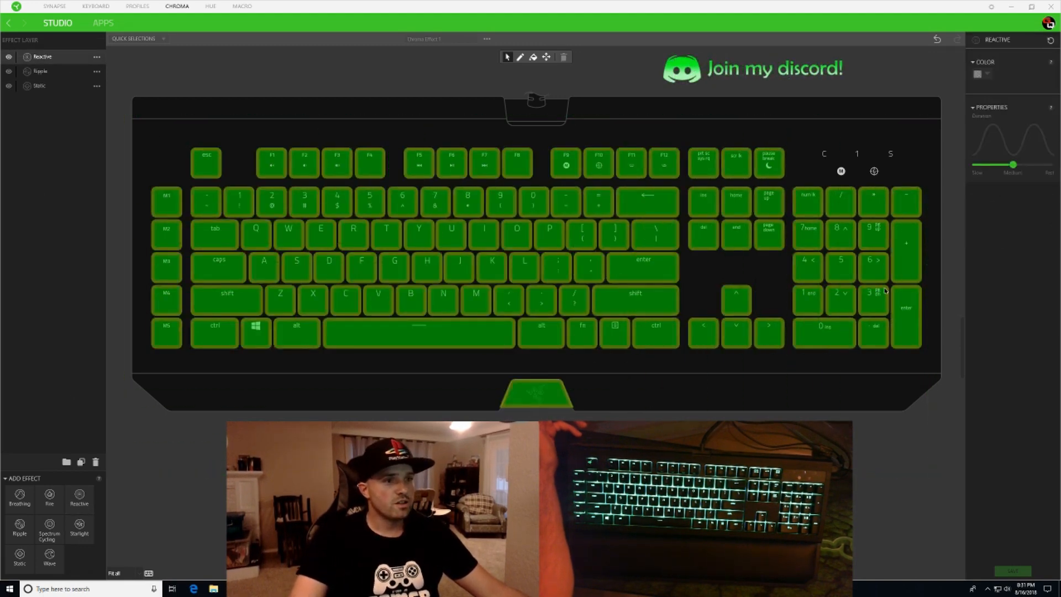
Give the Reactive layer a yellow colour from its Color picker
click(977, 74)
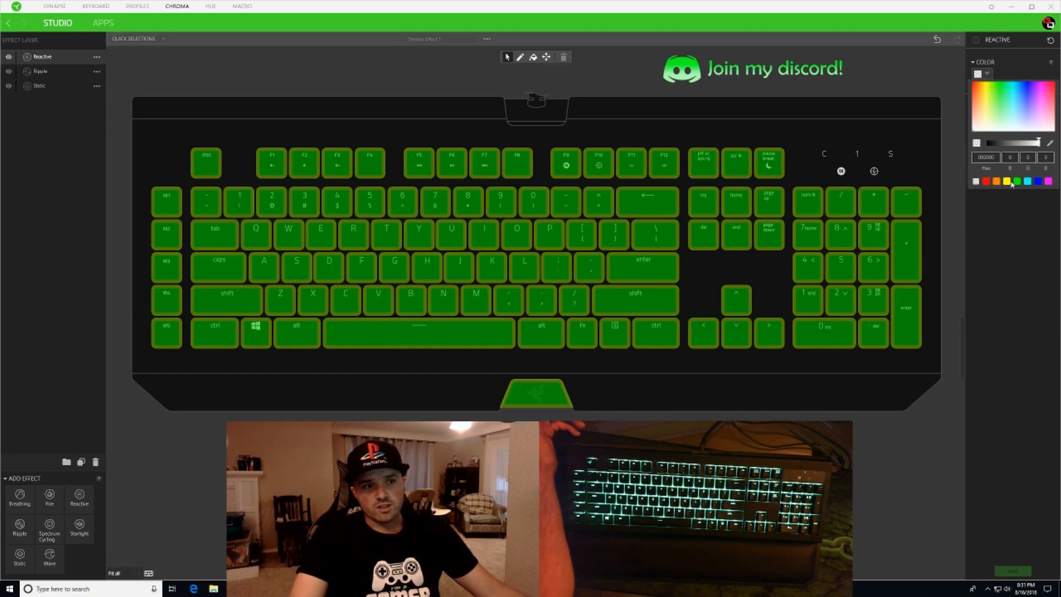
click(1006, 181)
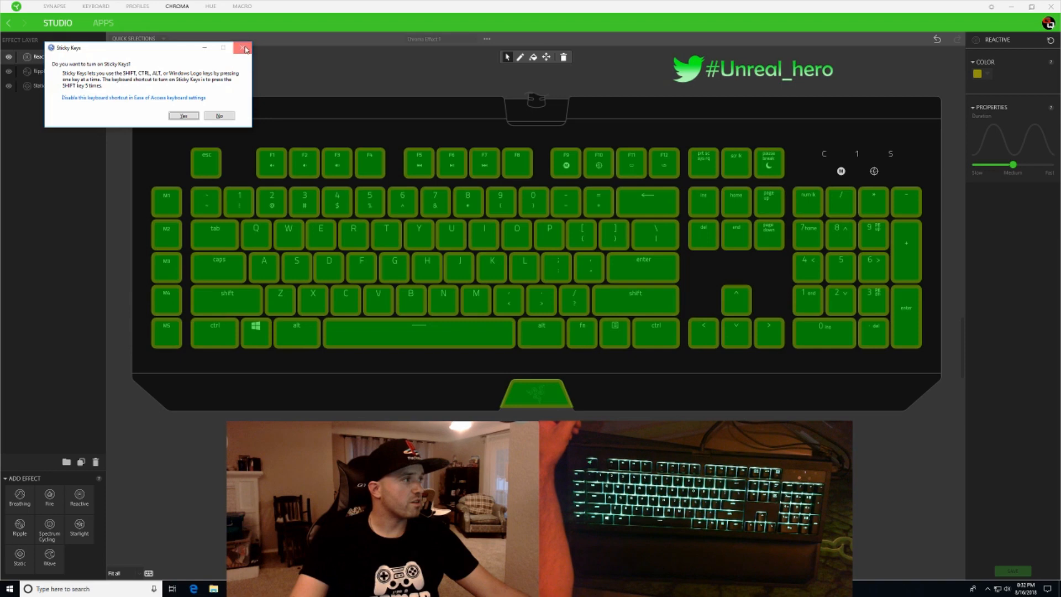
Close the Sticky Keys prompt and go back to the Synapse dashboard
click(243, 48)
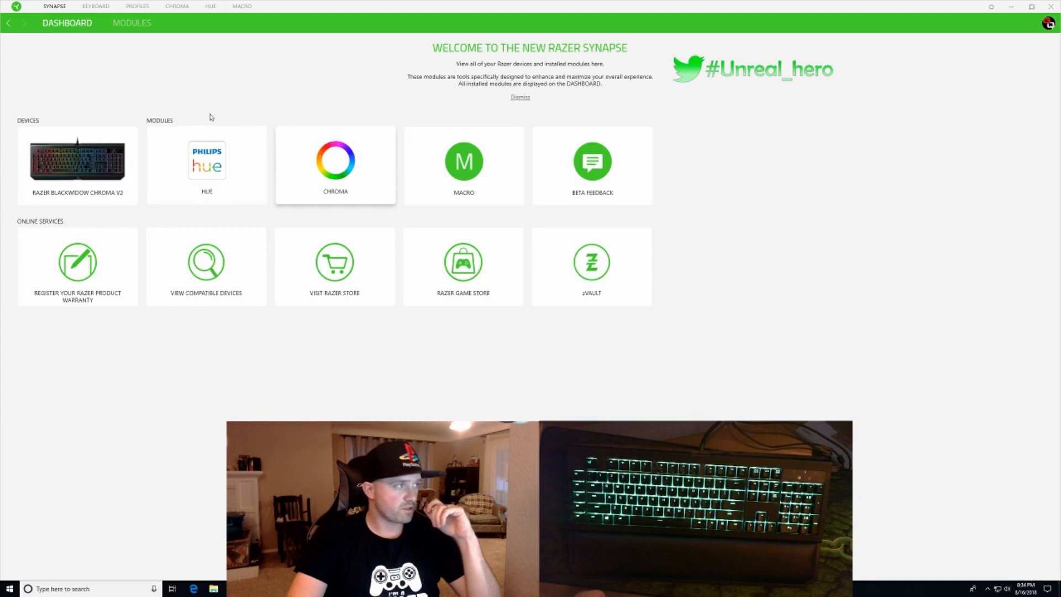
Remove the Chroma module from Modules, then add it back from available modules
click(131, 22)
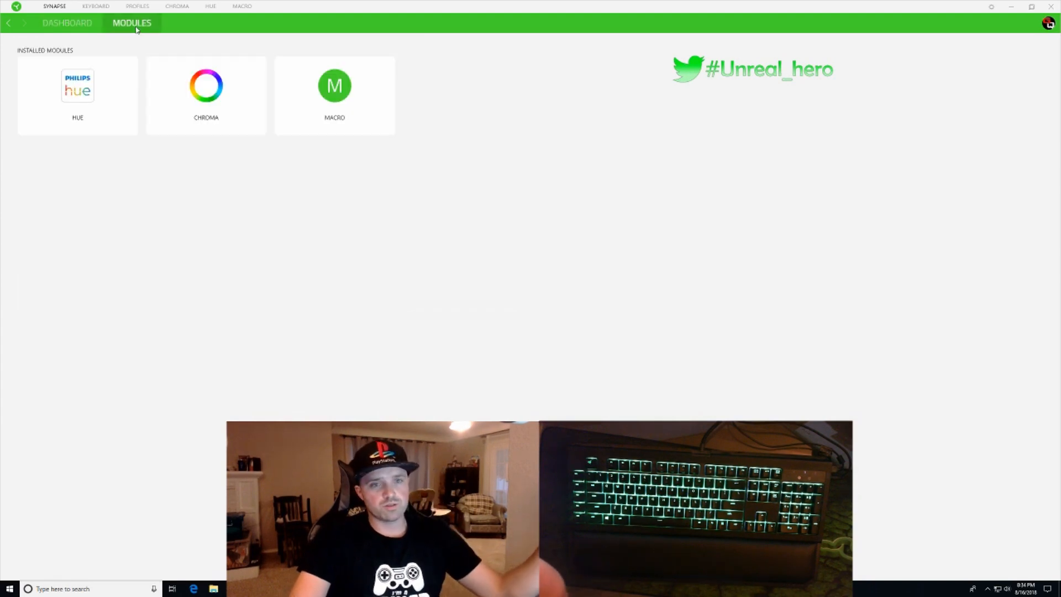
mouse_move(256, 66)
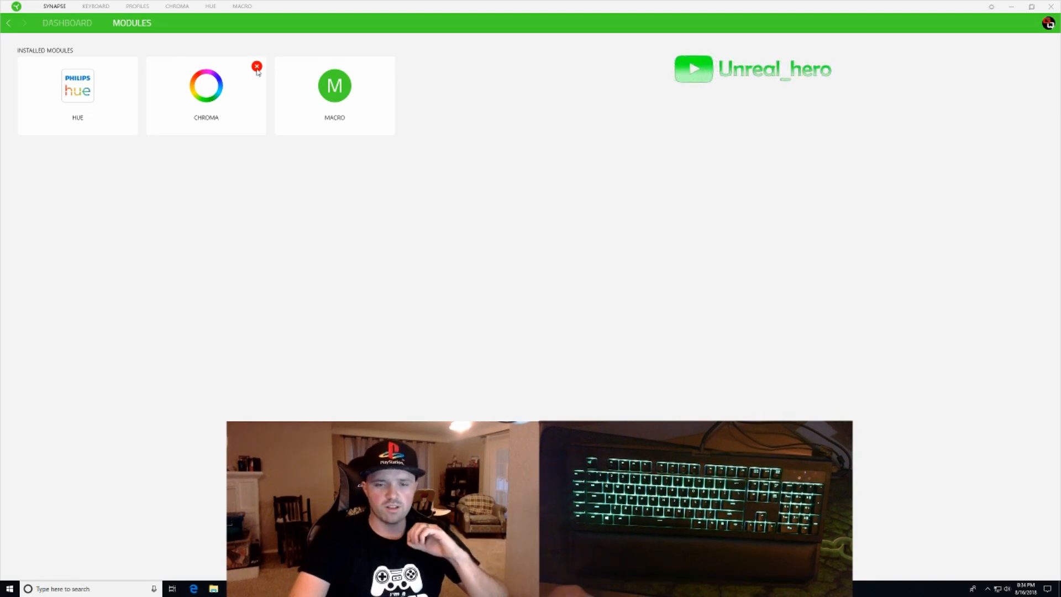
click(256, 66)
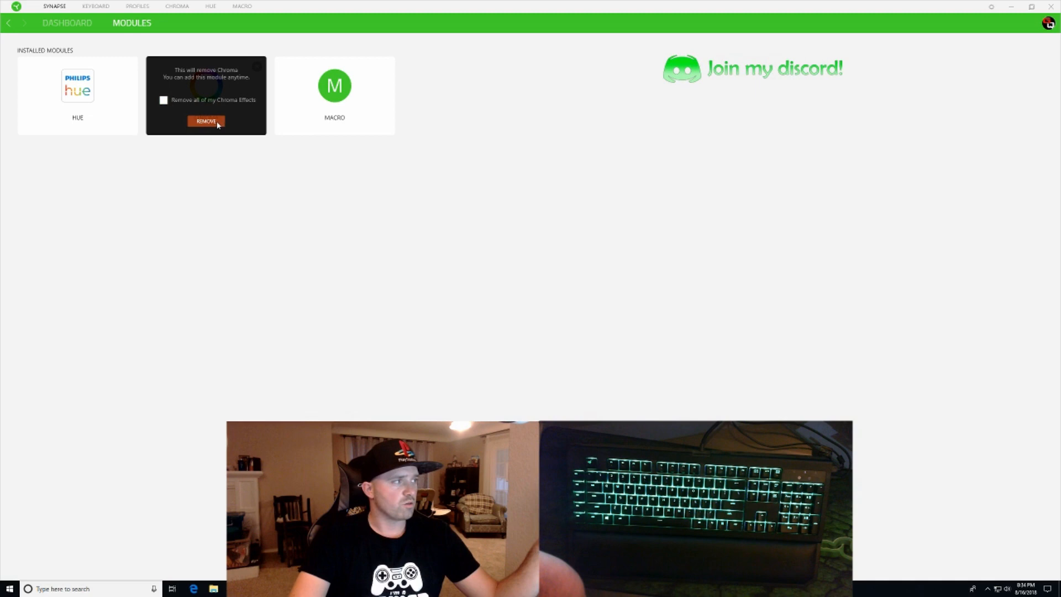
click(205, 122)
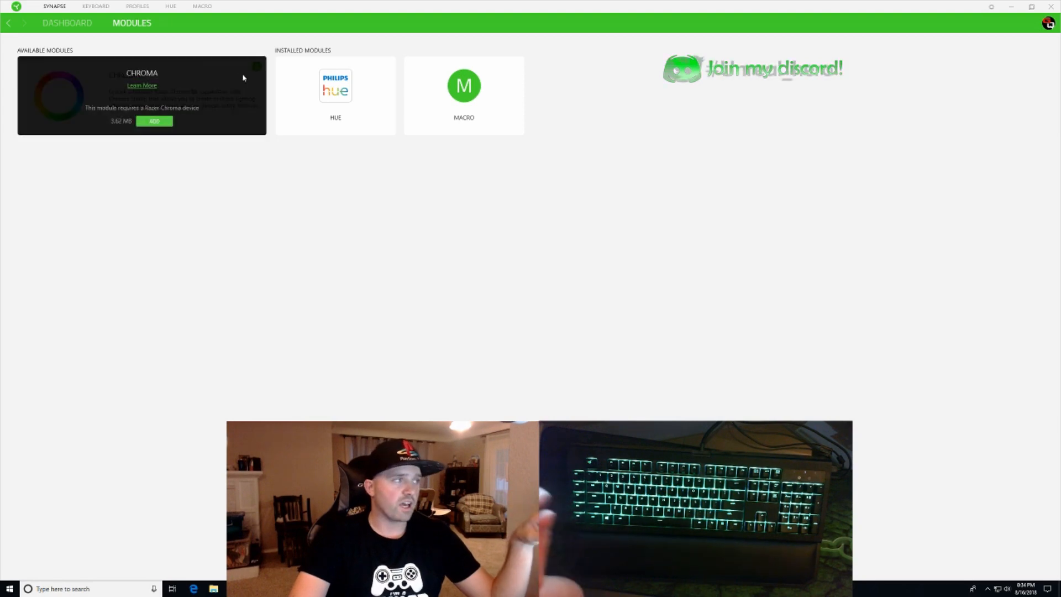
click(154, 121)
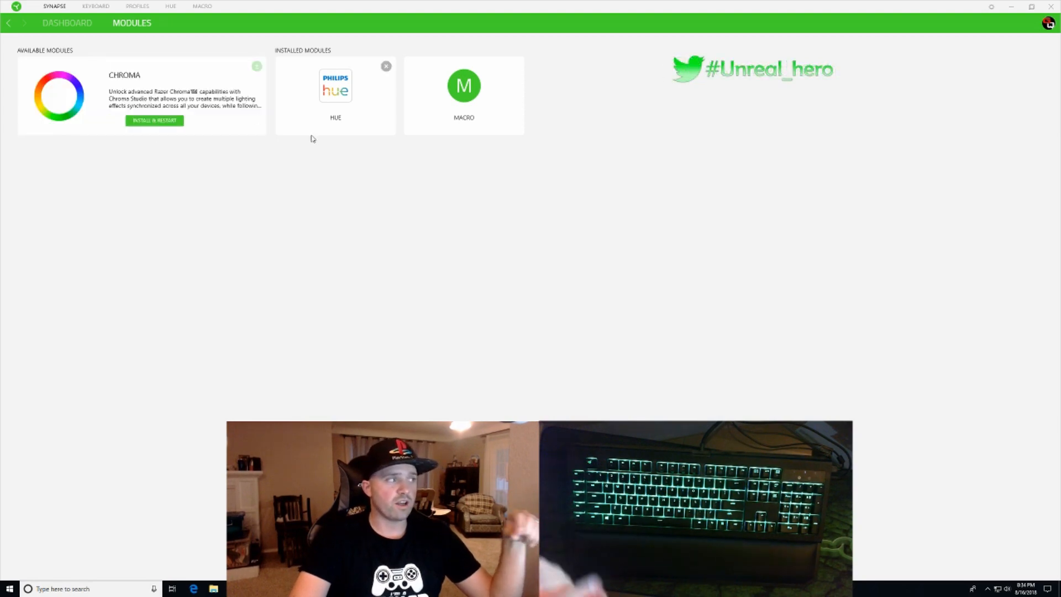